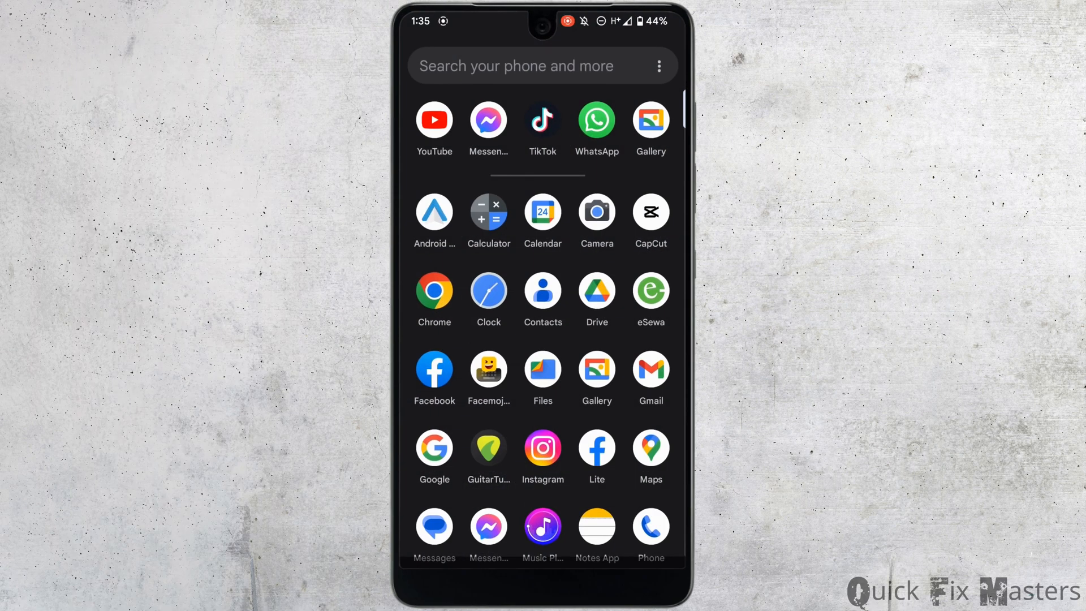
- Check the chat's broken emoji keyboard in Messenger, then return to the home screen
left_click(489, 119)
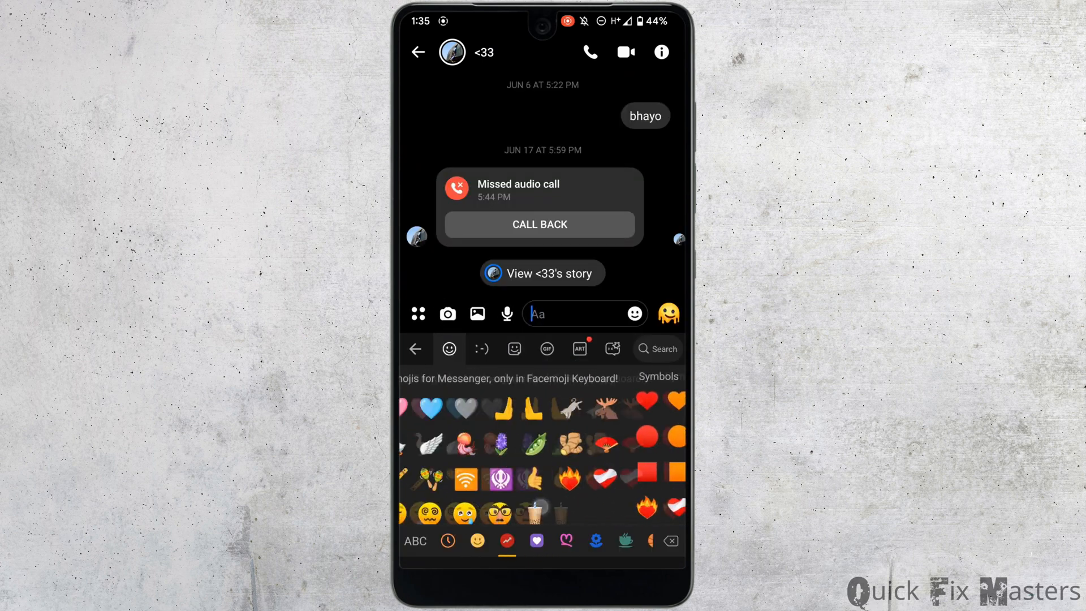
left_click(476, 541)
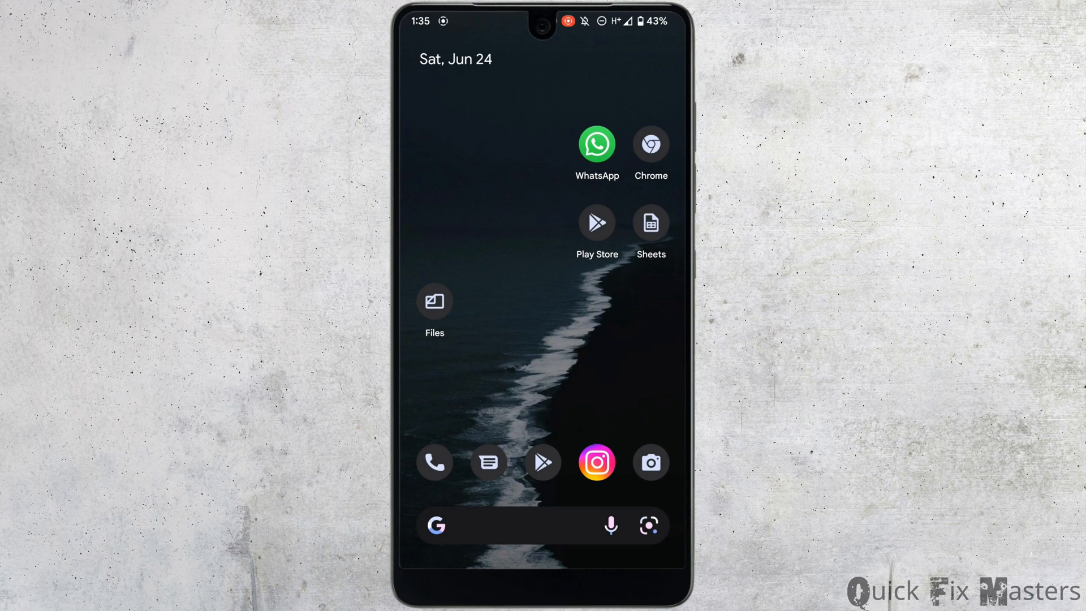
- Search Play Store for 'messenger' and start updating Messenger (Beta)
left_click(597, 222)
type("messenger")
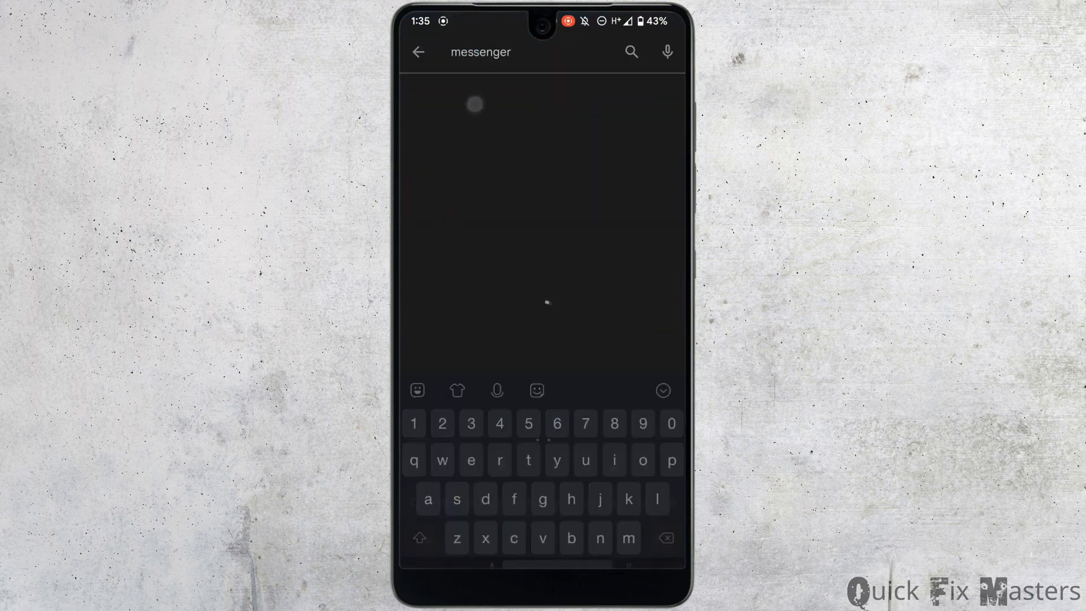
left_click(474, 104)
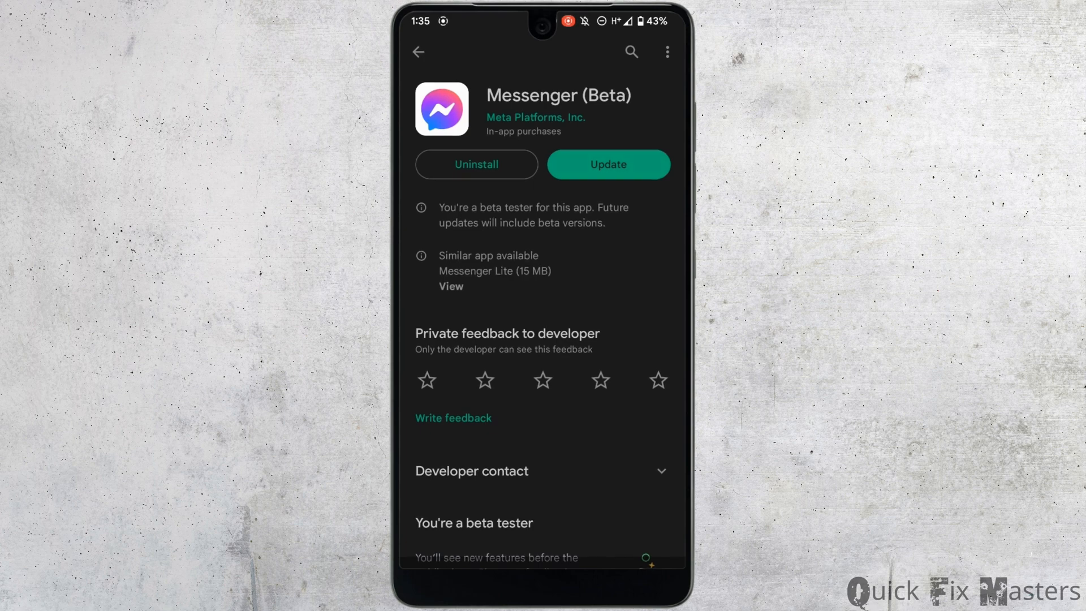
left_click(608, 164)
type("gb")
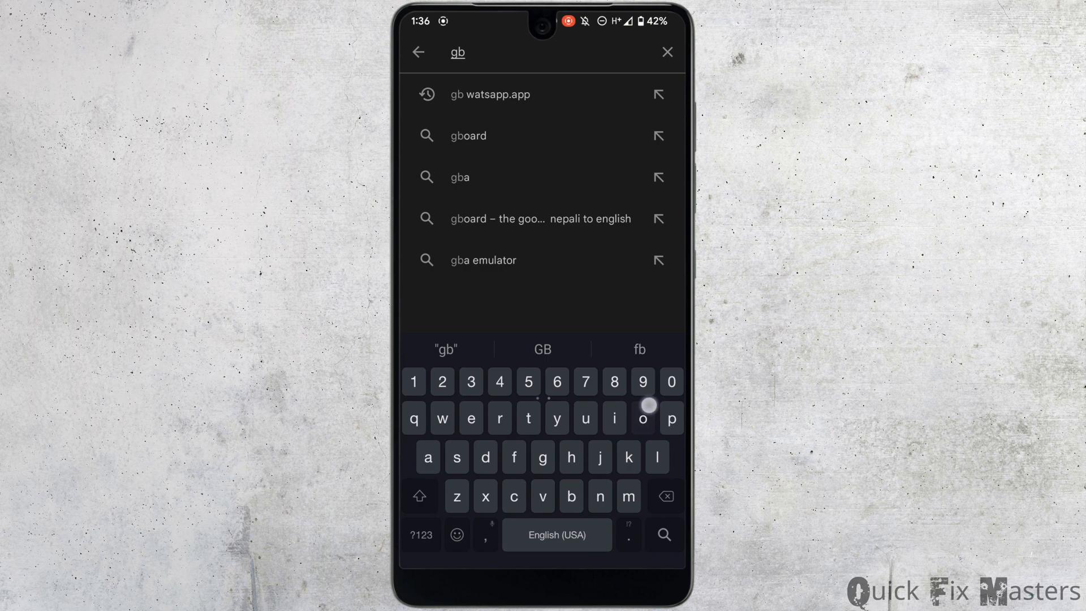
- Search 'gb' and install Gboard – the Google Keyboard from its store page
left_click(467, 135)
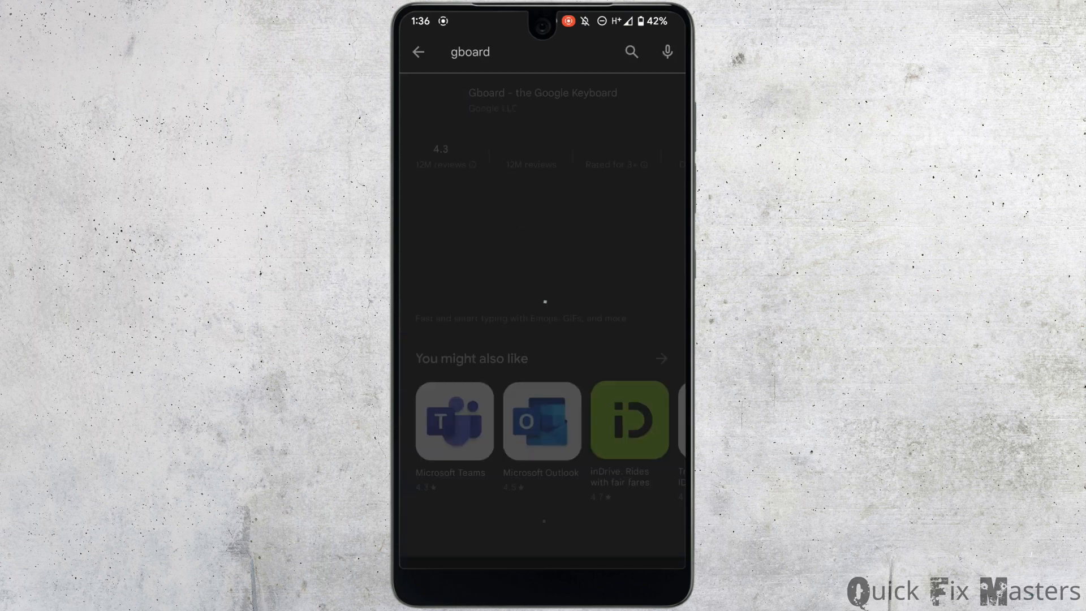
left_click(541, 99)
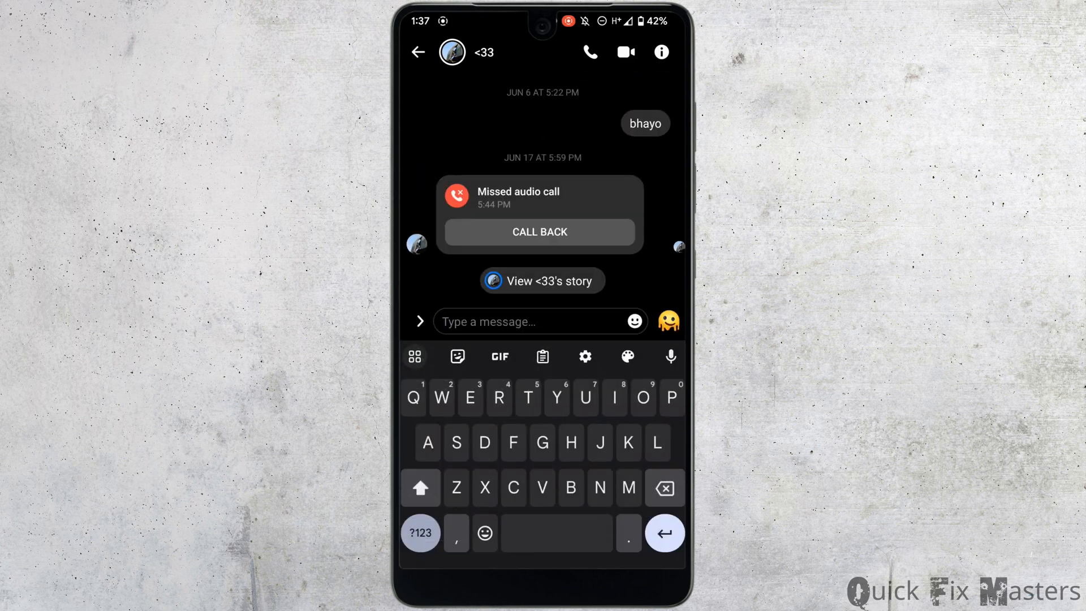
- Focus the Messenger chat's message field so Gboard's letter keyboard appears
left_click(541, 321)
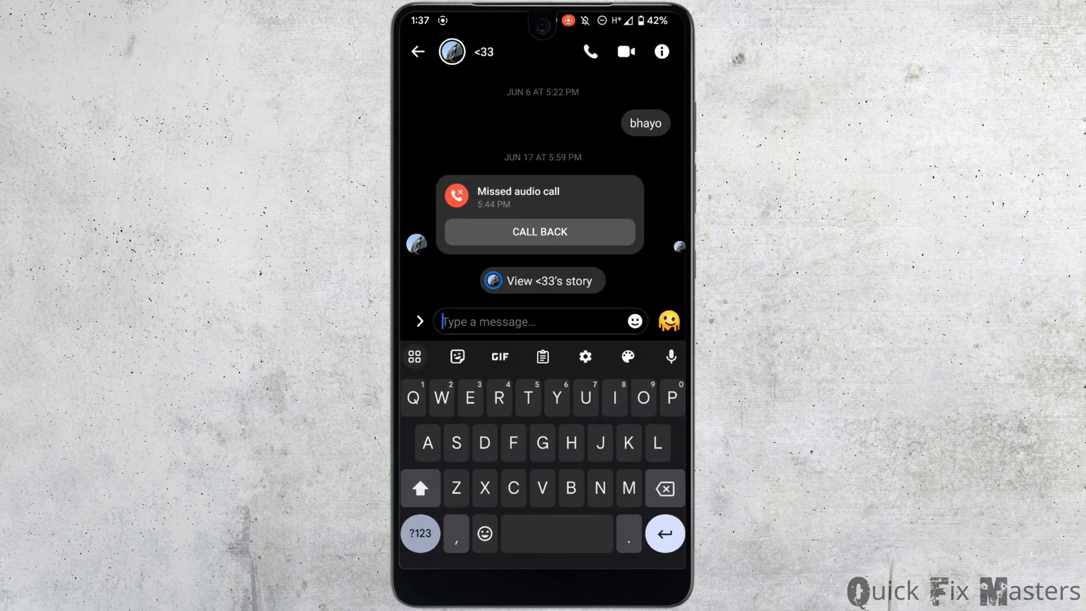